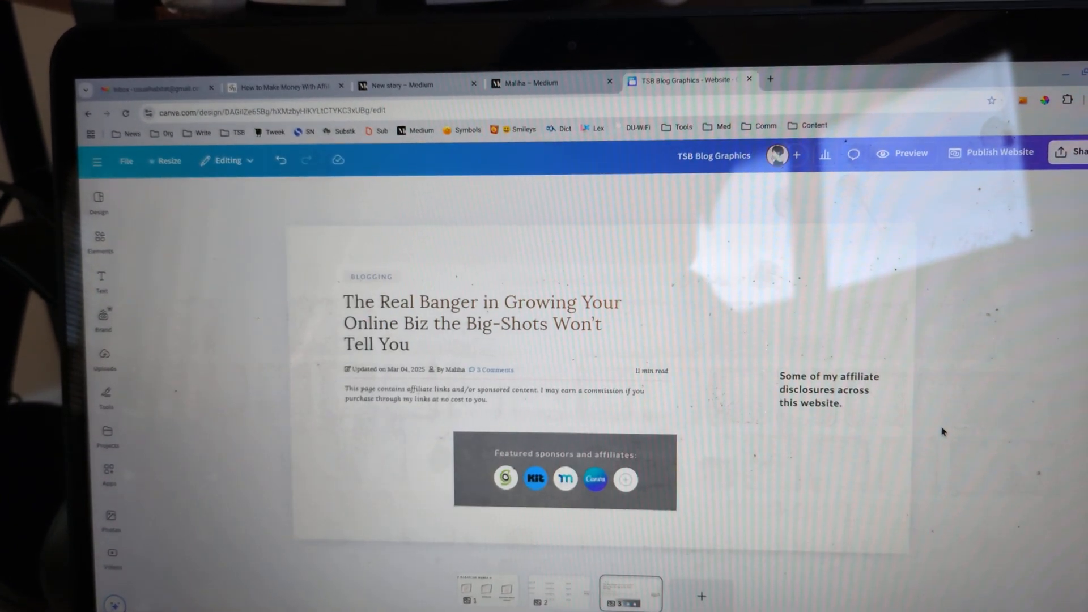
# - Switch from the affiliate disclosures page to the page 2 recent Canva earnings page
pyautogui.click(547, 592)
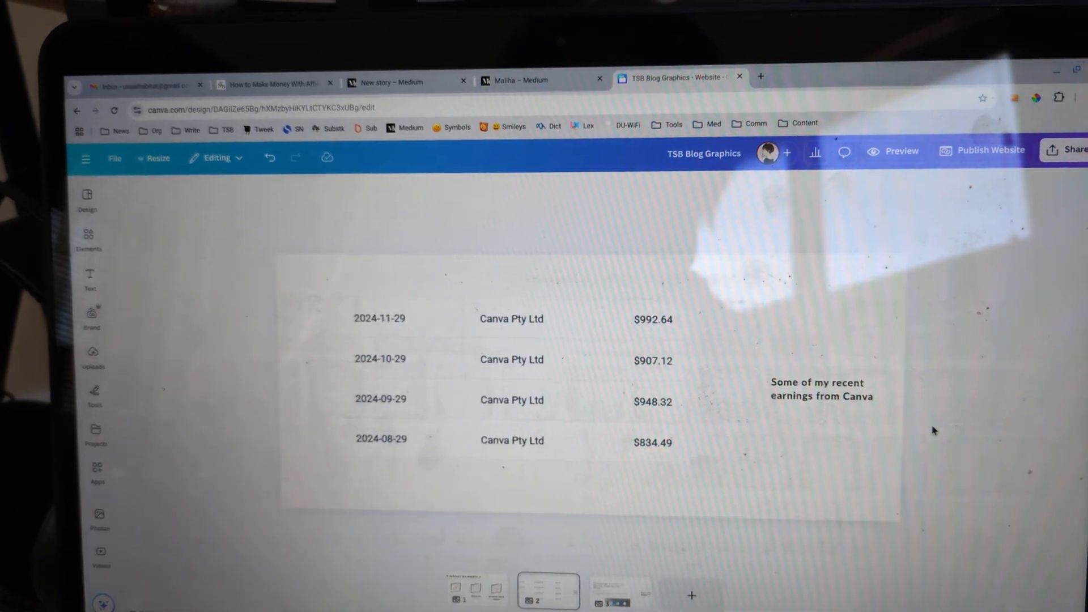
pyautogui.click(489, 590)
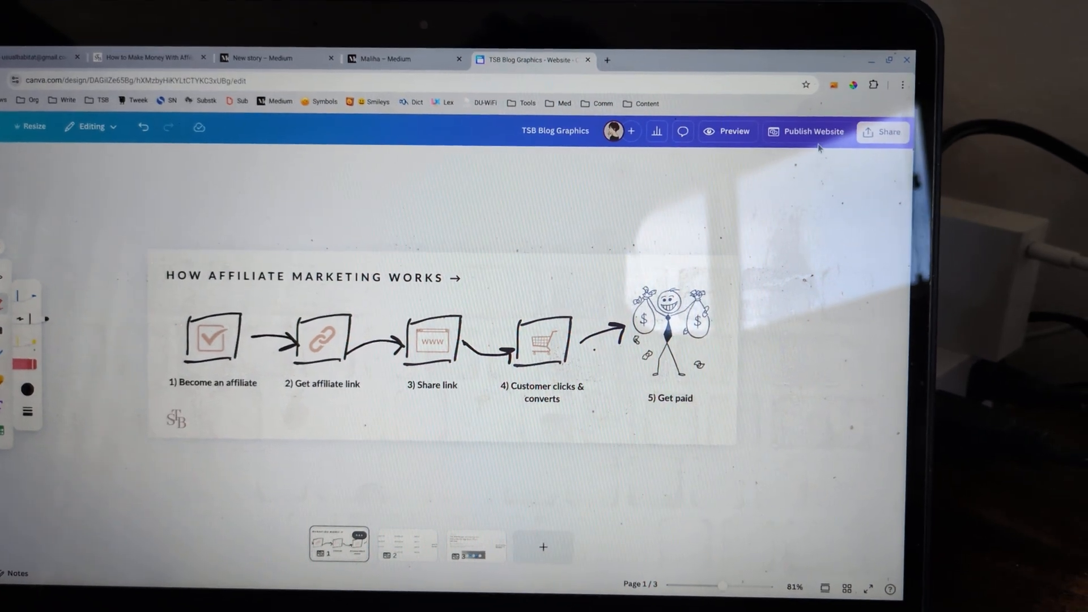
# - Leave the finished five-step diagram and show the page of four recent earnings payouts
pyautogui.click(406, 541)
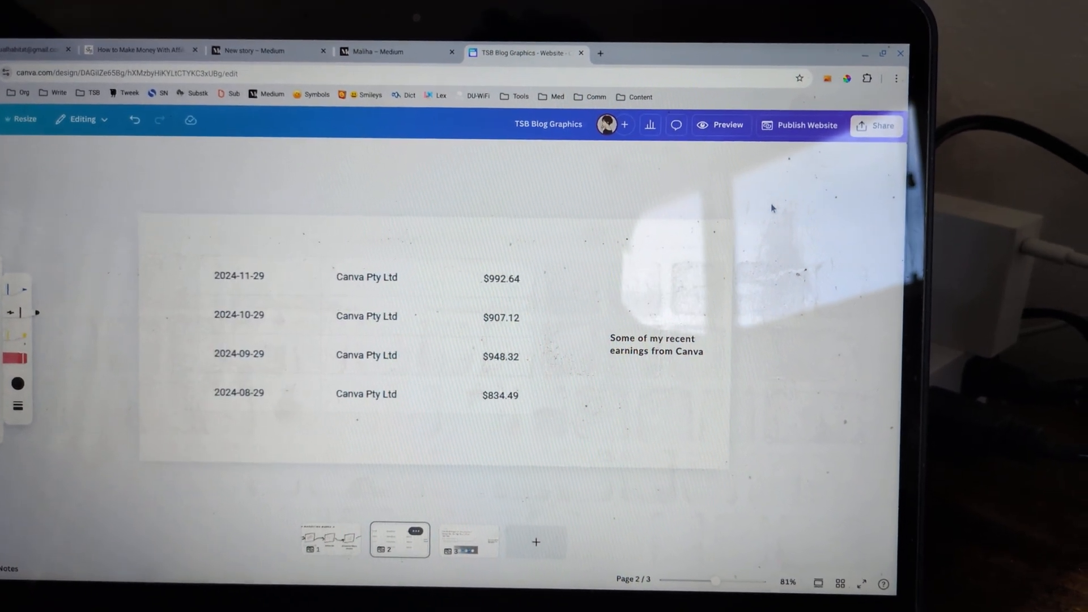